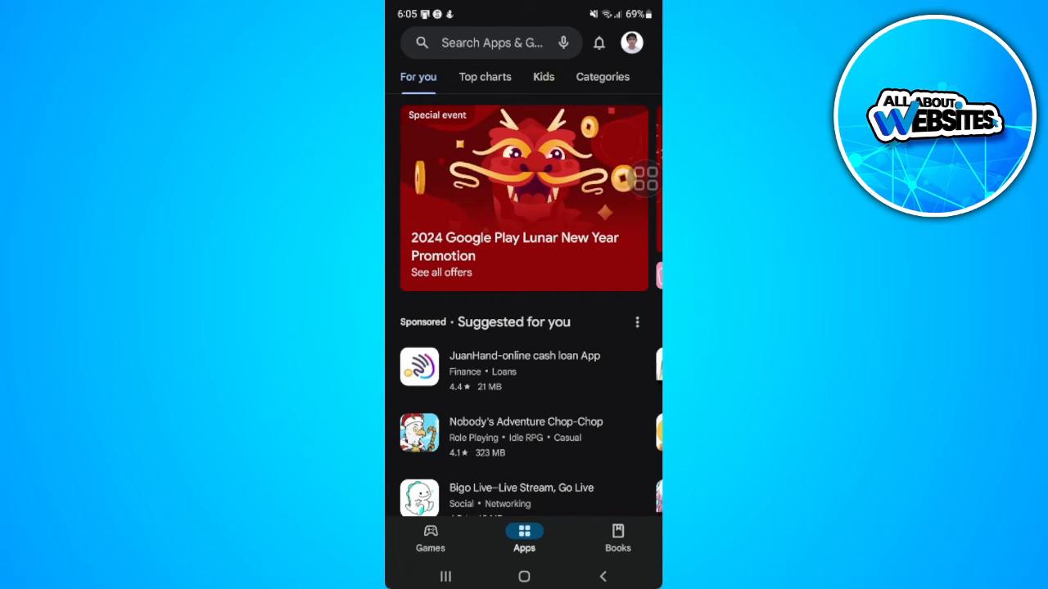
Check payments and subscriptions in the account menu, then go to Help and feedback
click(632, 42)
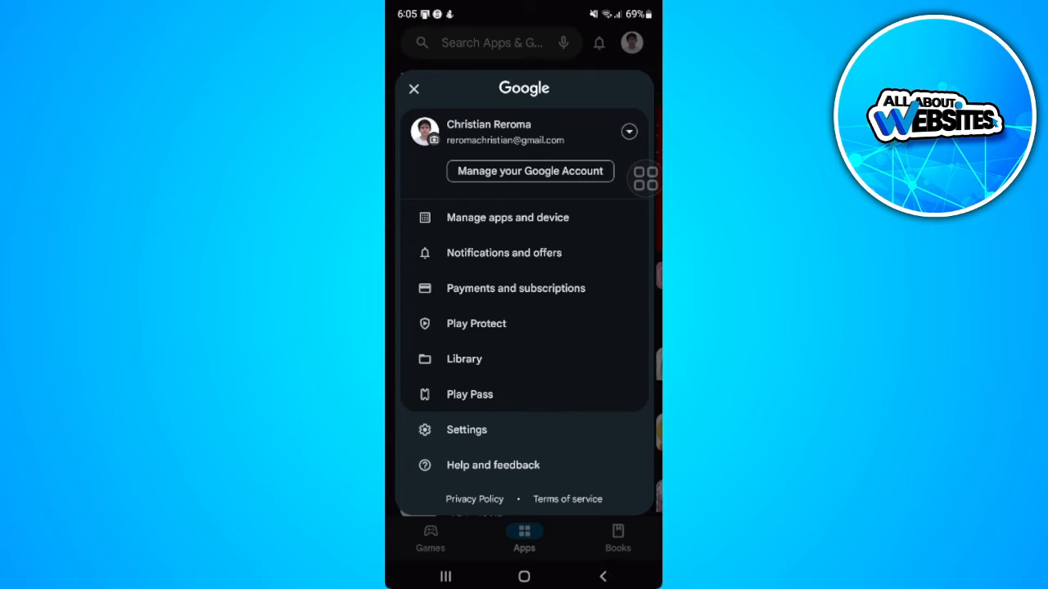
click(515, 288)
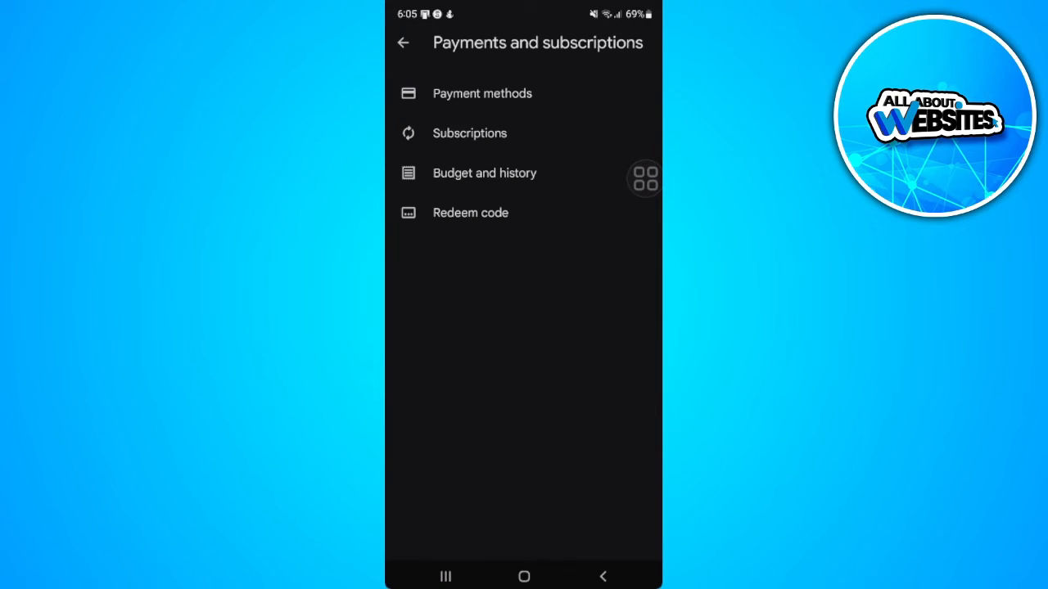
click(481, 94)
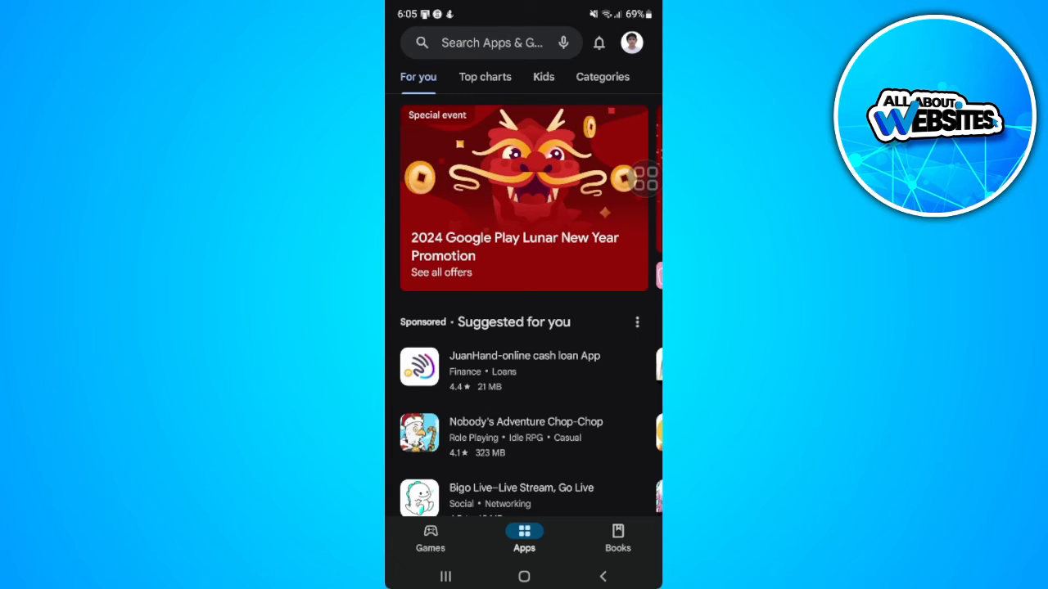
click(632, 43)
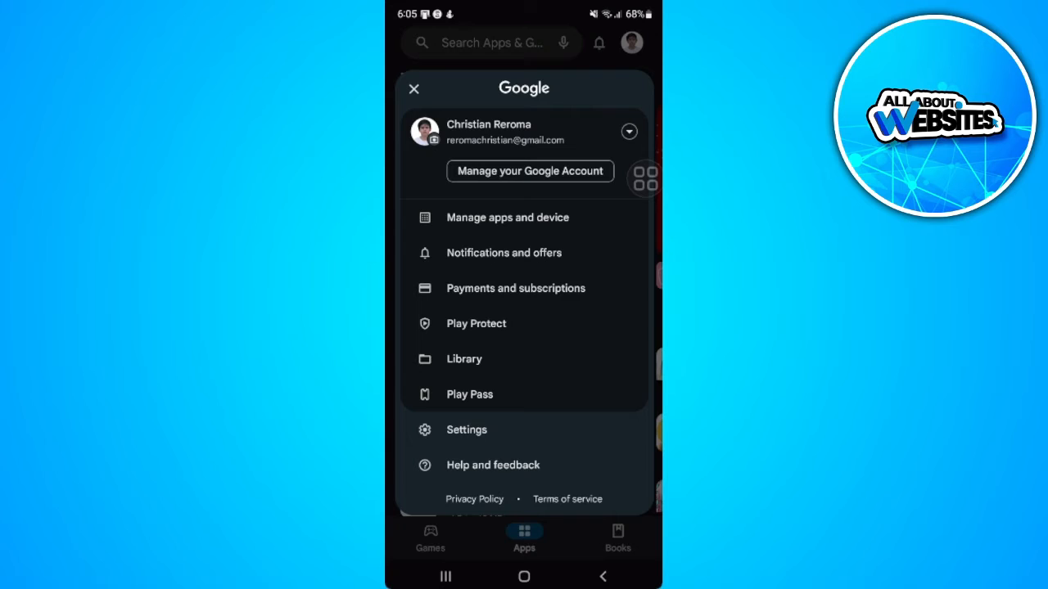
click(492, 465)
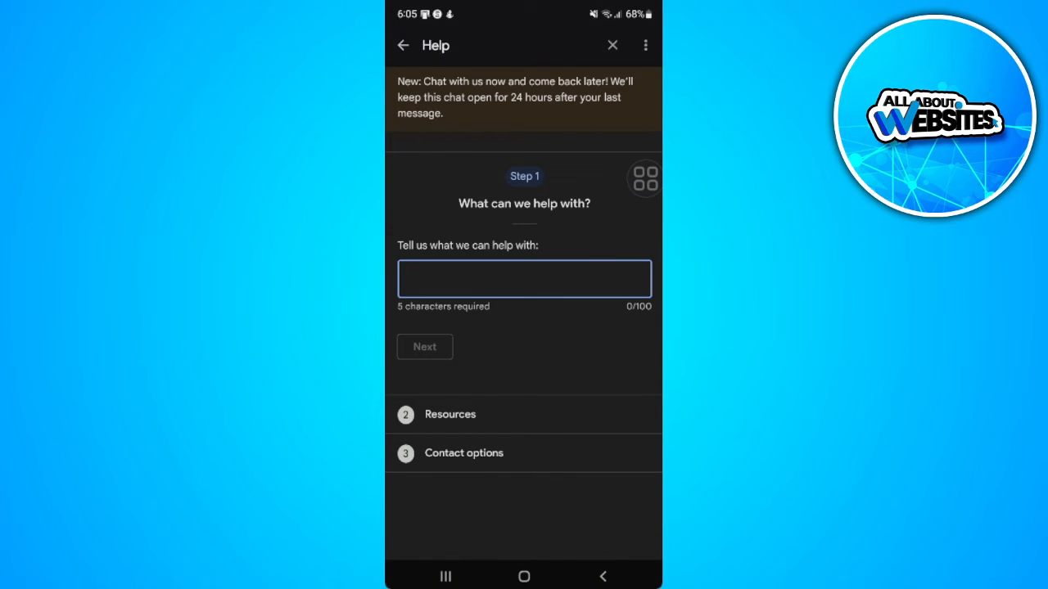
Ask whether Google Play balance can be transferred to a bank account, and continue
click(524, 278)
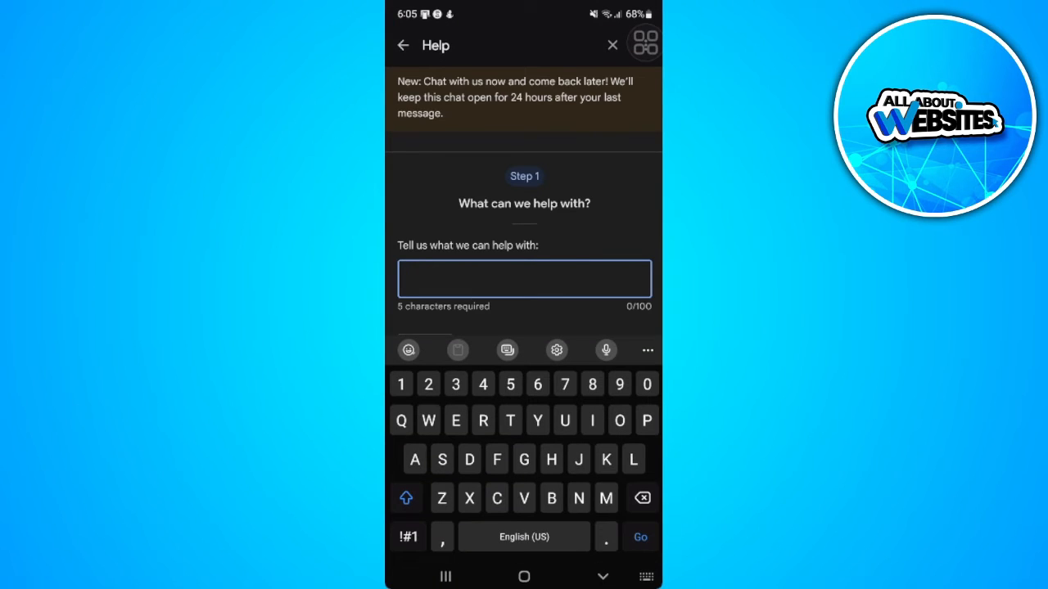
text(Can I trans)
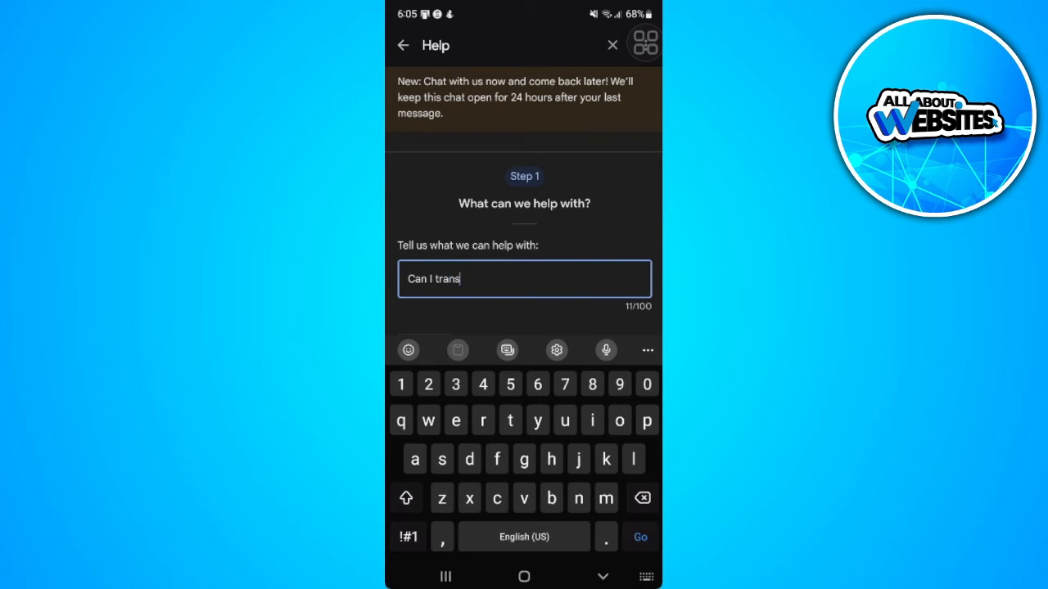
text(fer my googl)
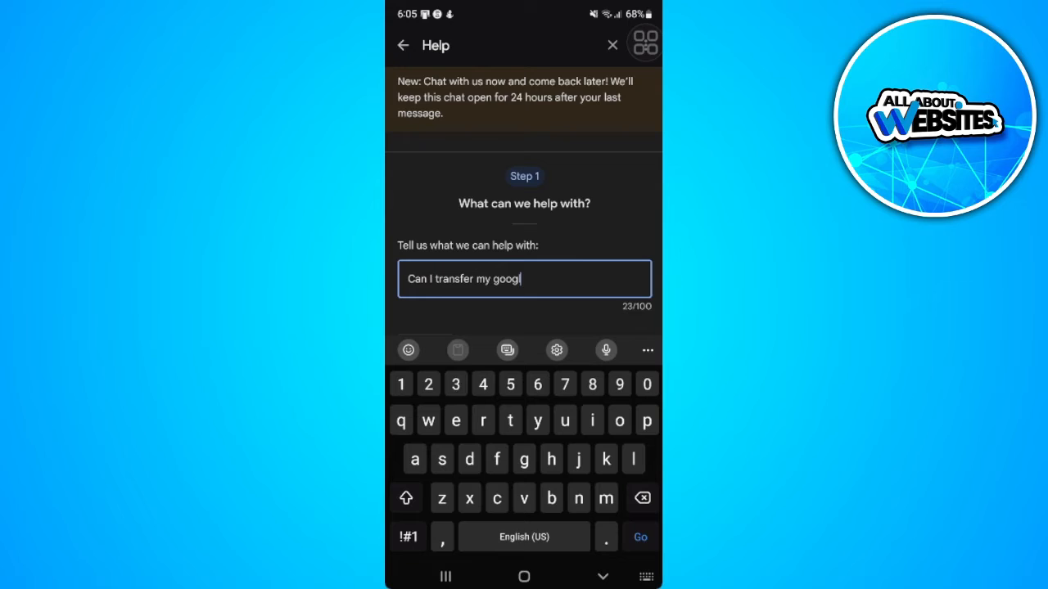
text(e play valan)
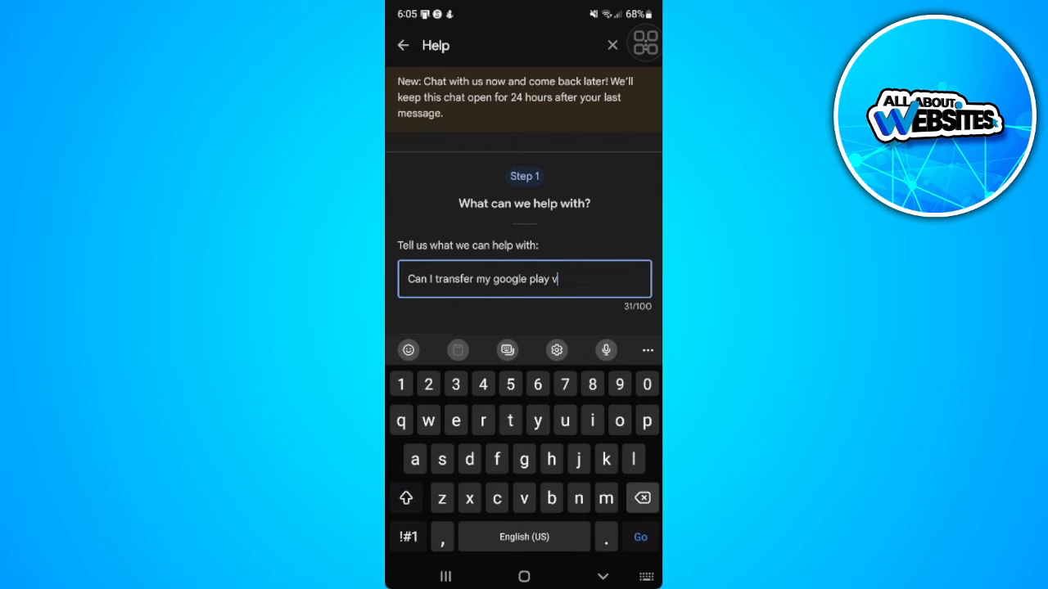
text(balance to my)
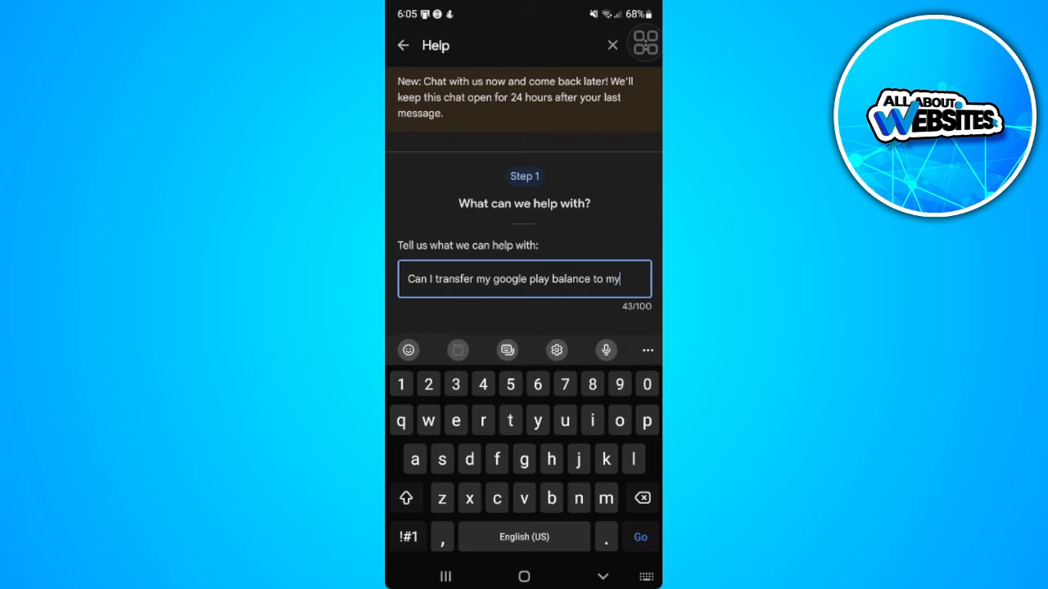
text(bank account)
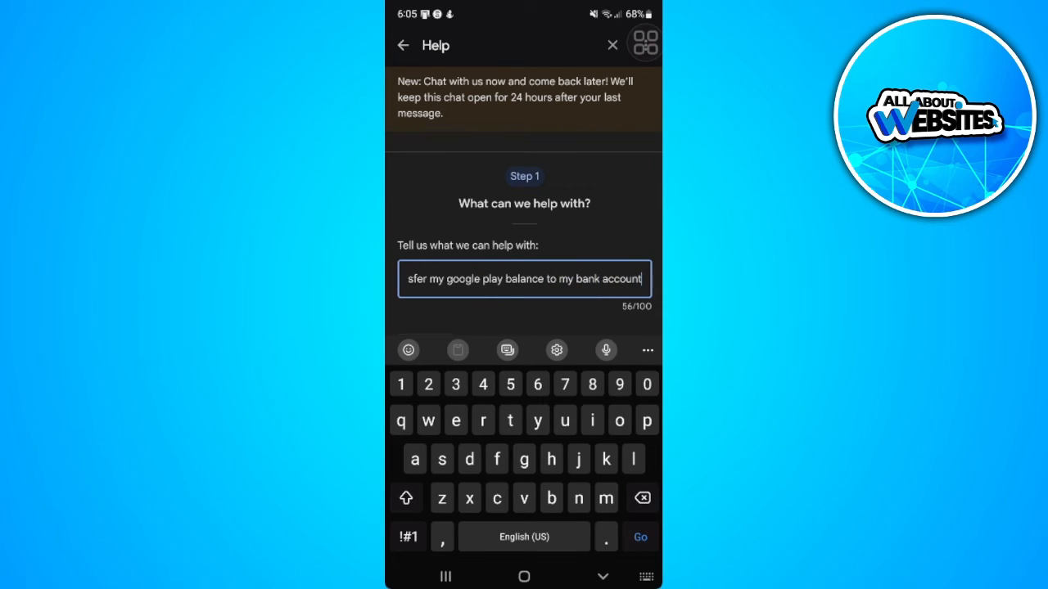
text(?)
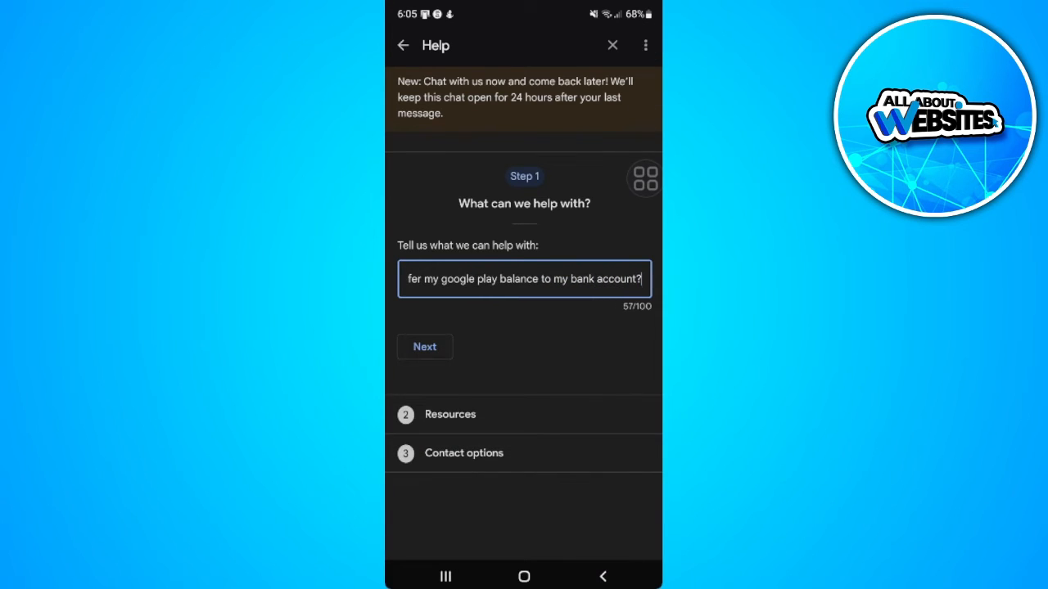
click(424, 346)
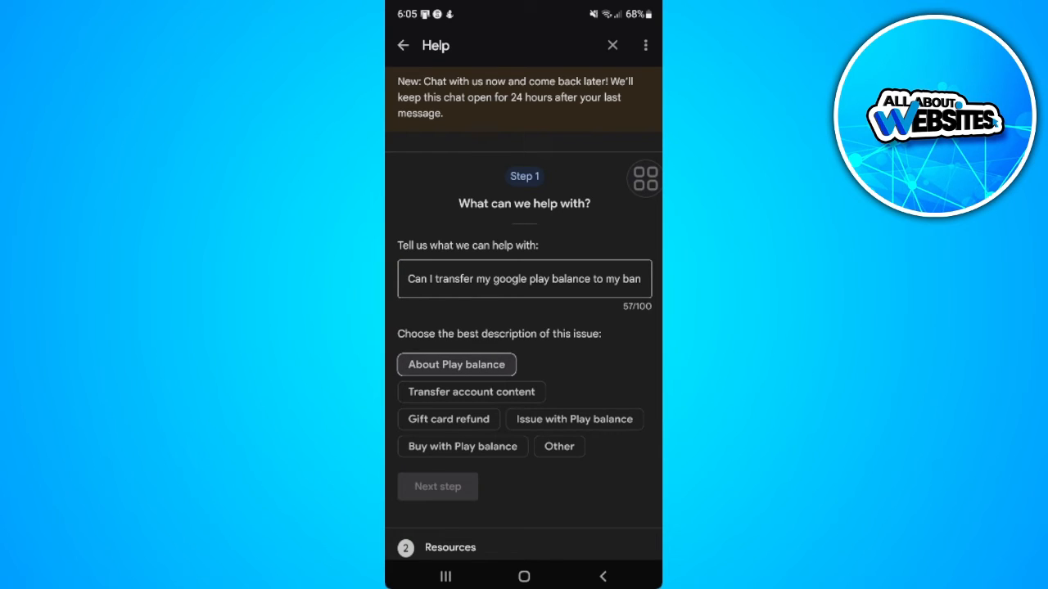
Choose About Play balance and skip past the suggested resources to the contact options
click(456, 365)
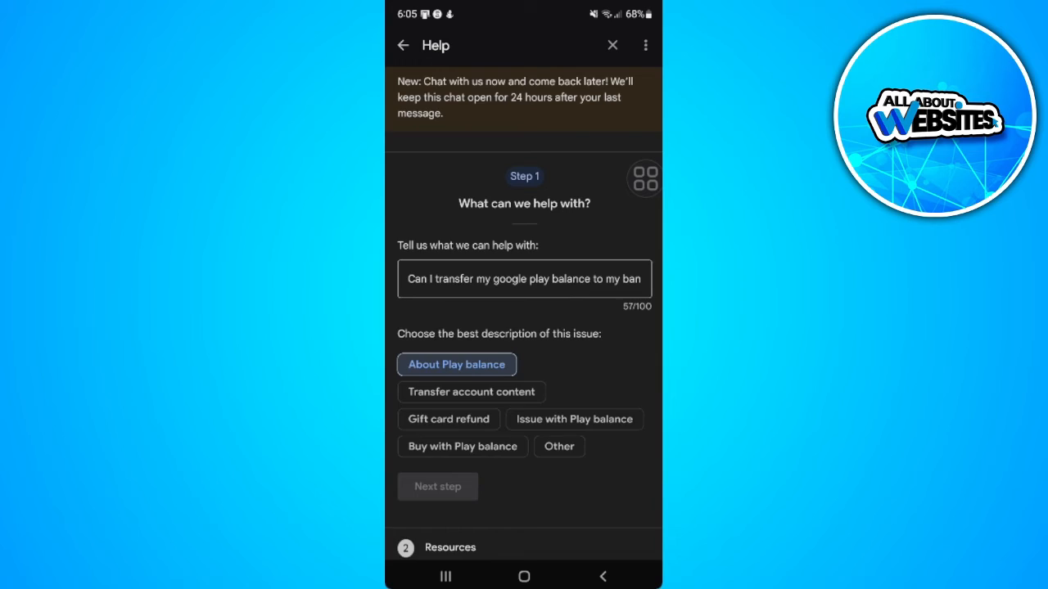
click(437, 487)
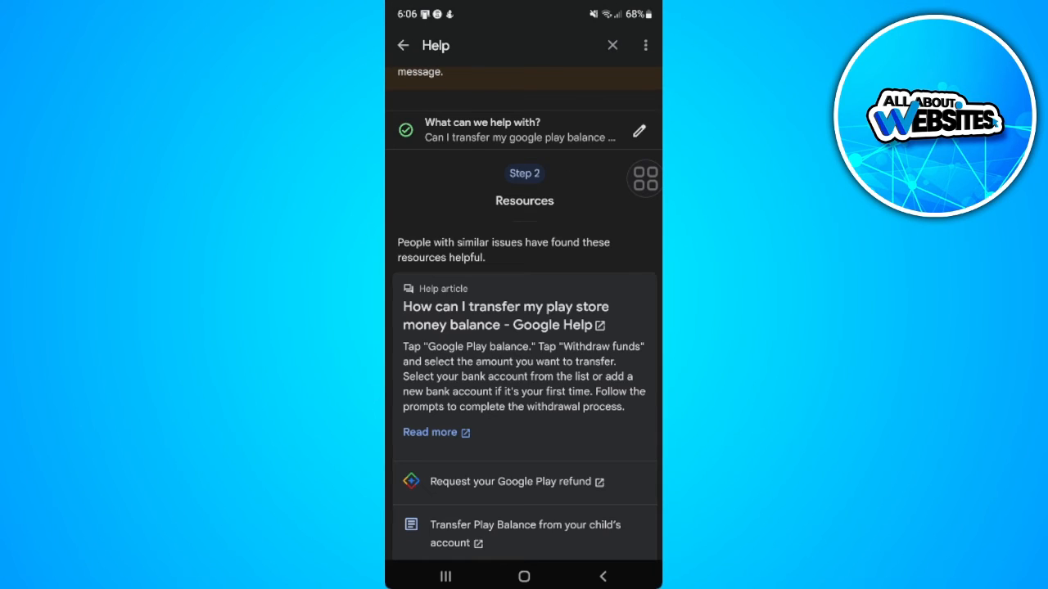
scroll(down, 3)
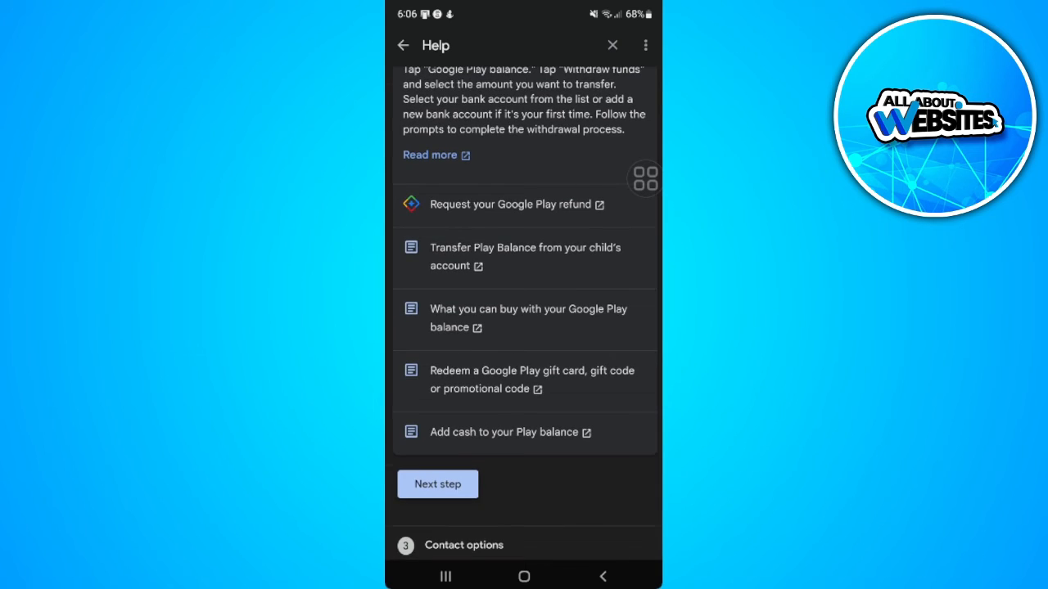
click(437, 484)
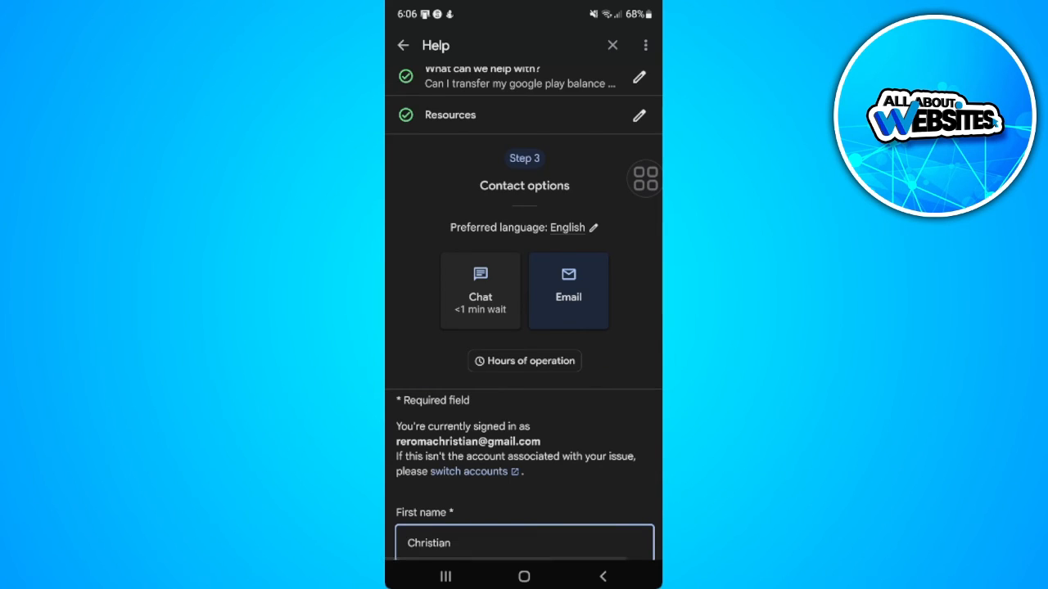
Select Other as the issue type and scroll down to the Submit button
scroll(down, 3)
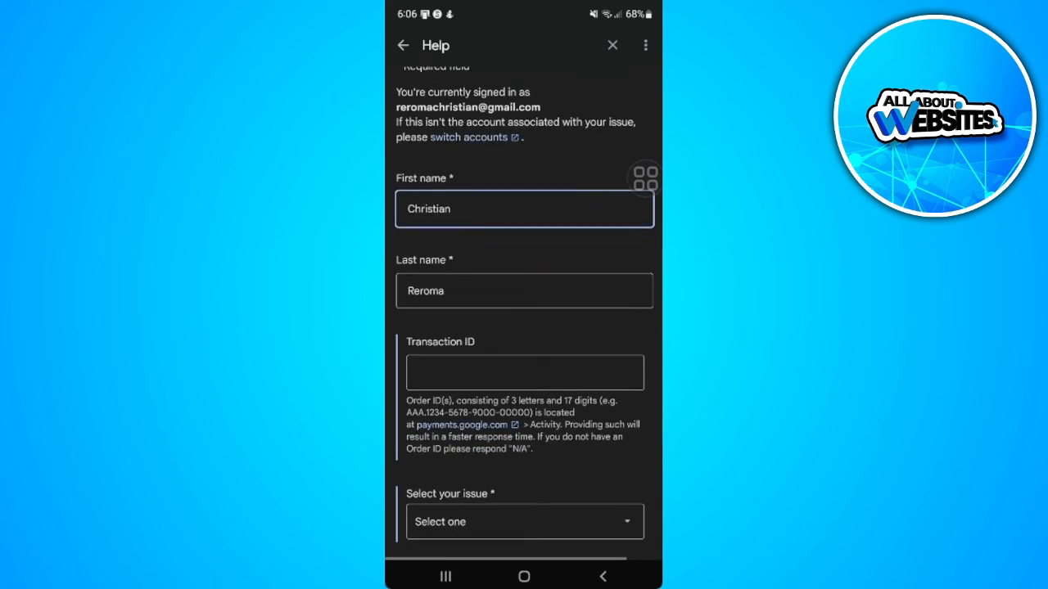
scroll(down, 3)
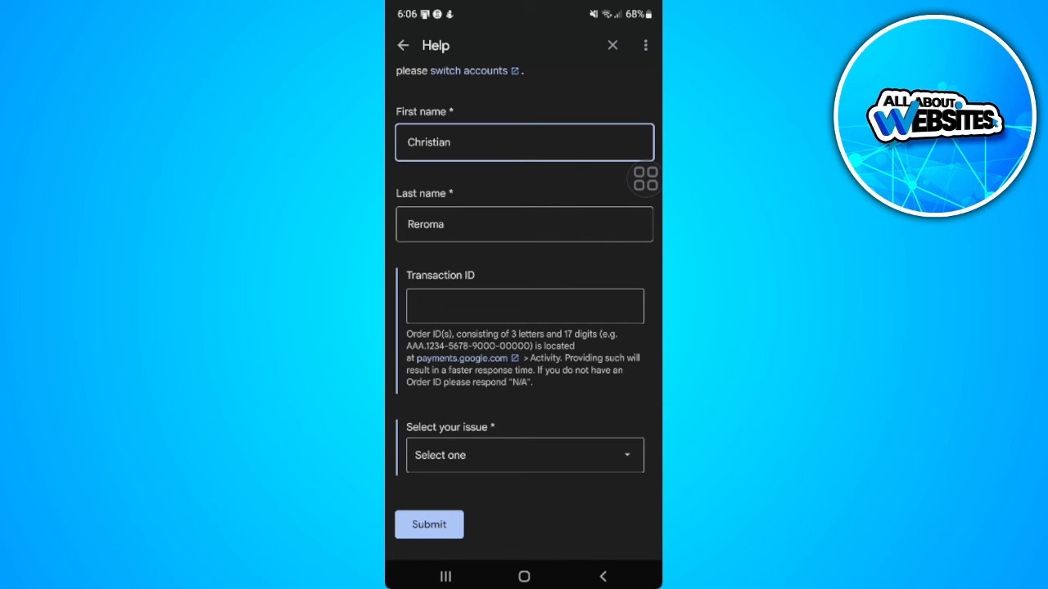
scroll(down, 3)
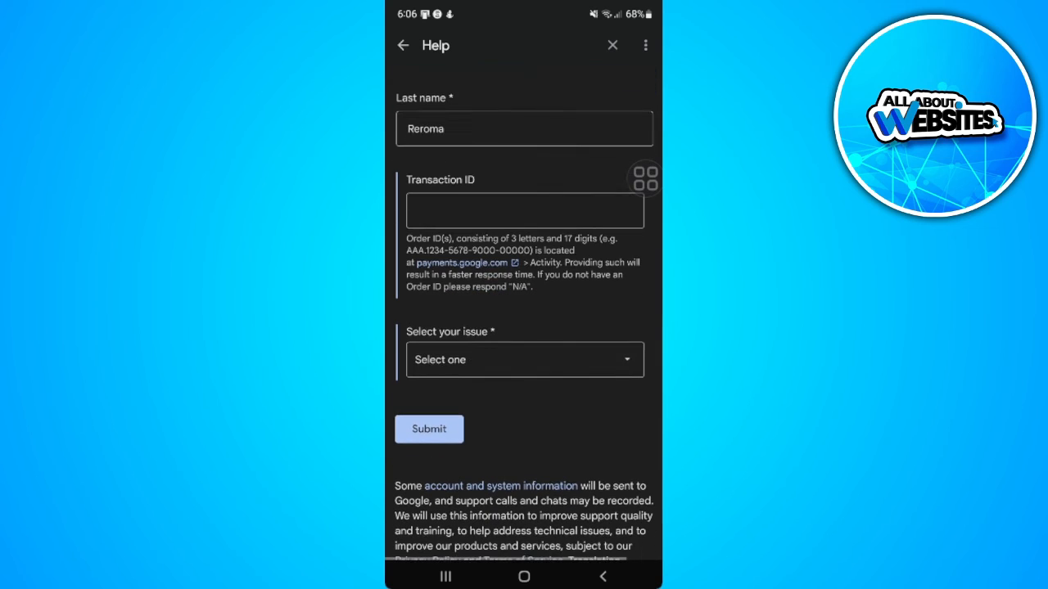
click(524, 359)
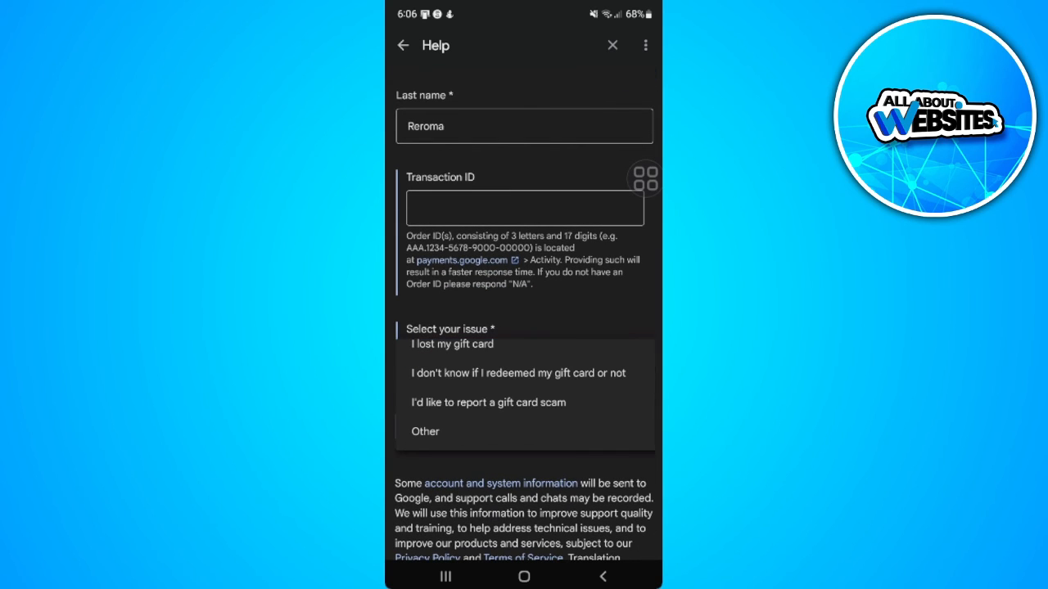
click(425, 432)
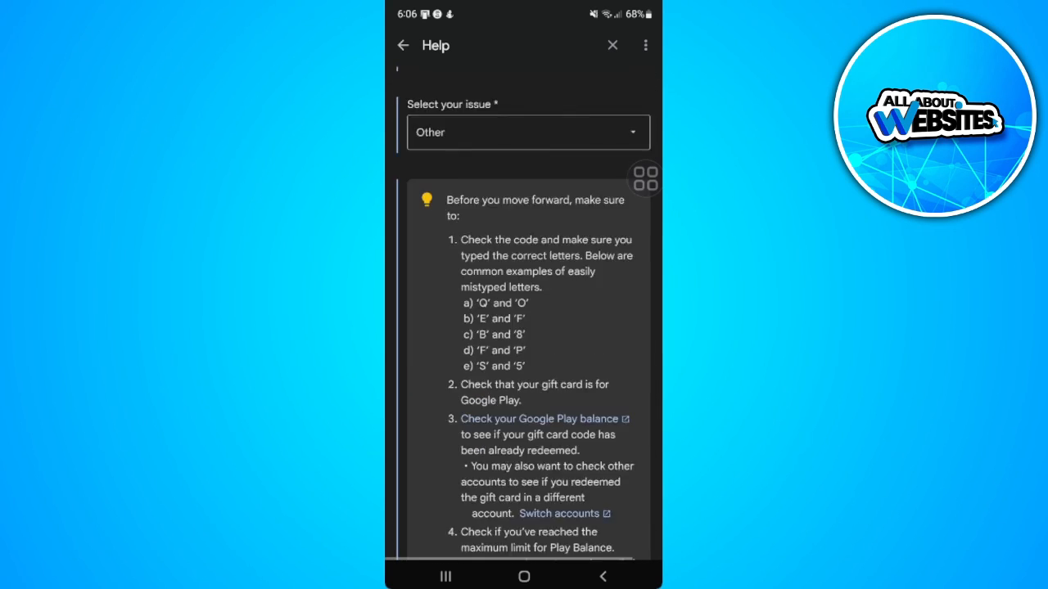
scroll(down, 3)
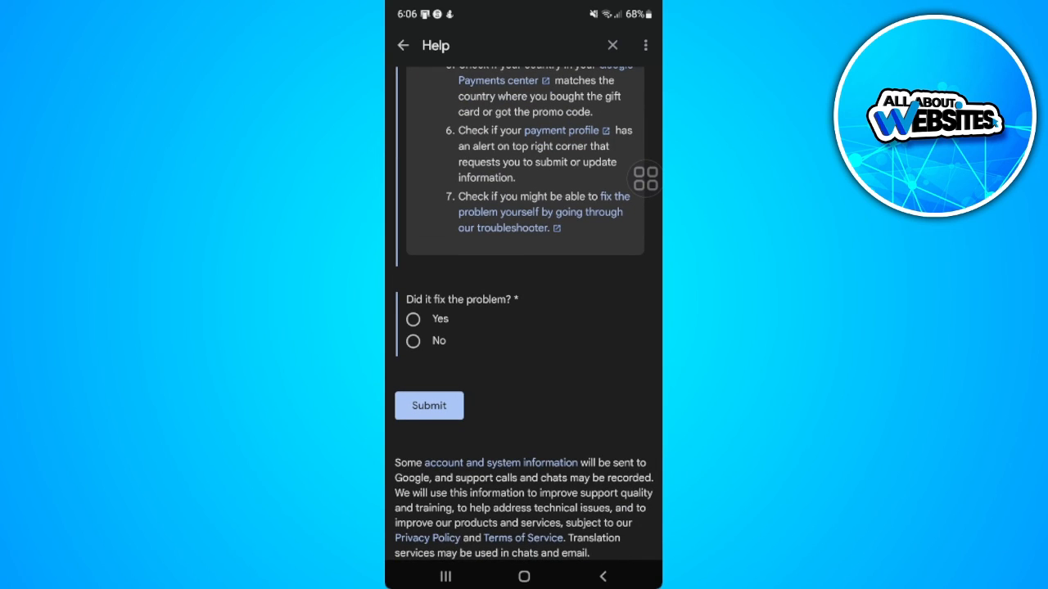
scroll(down, 3)
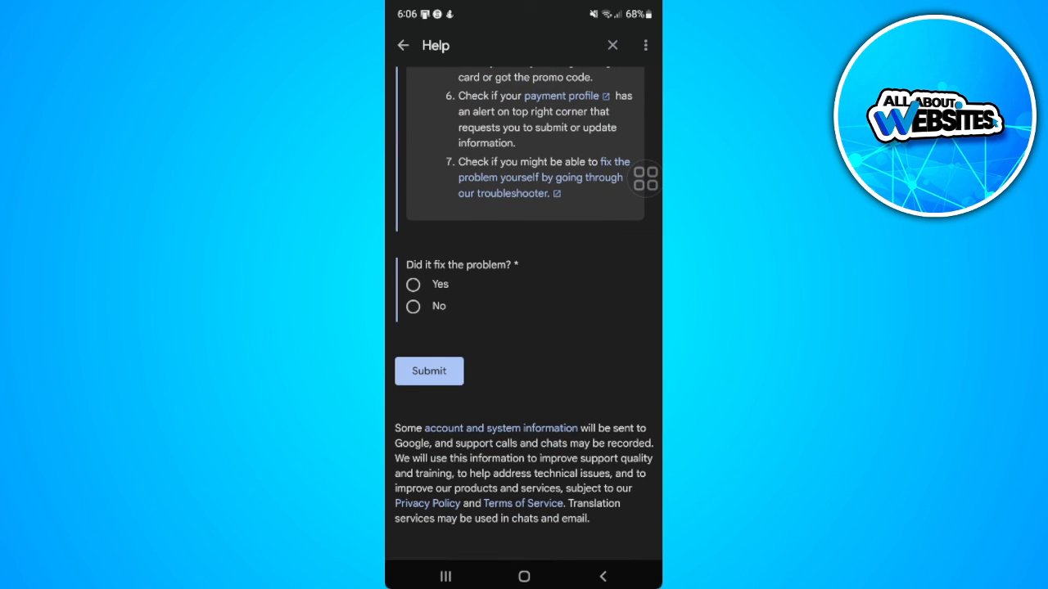